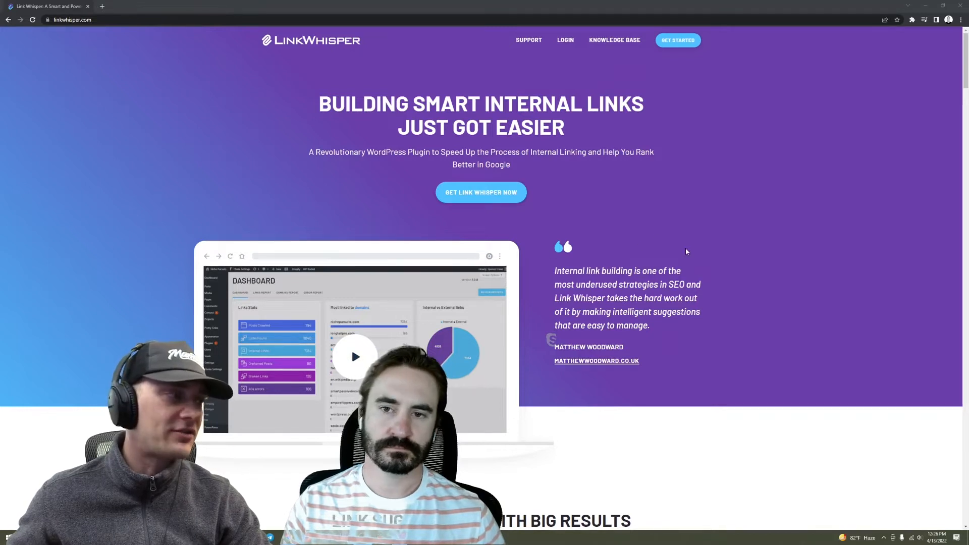
pyautogui.moveTo(864, 251)
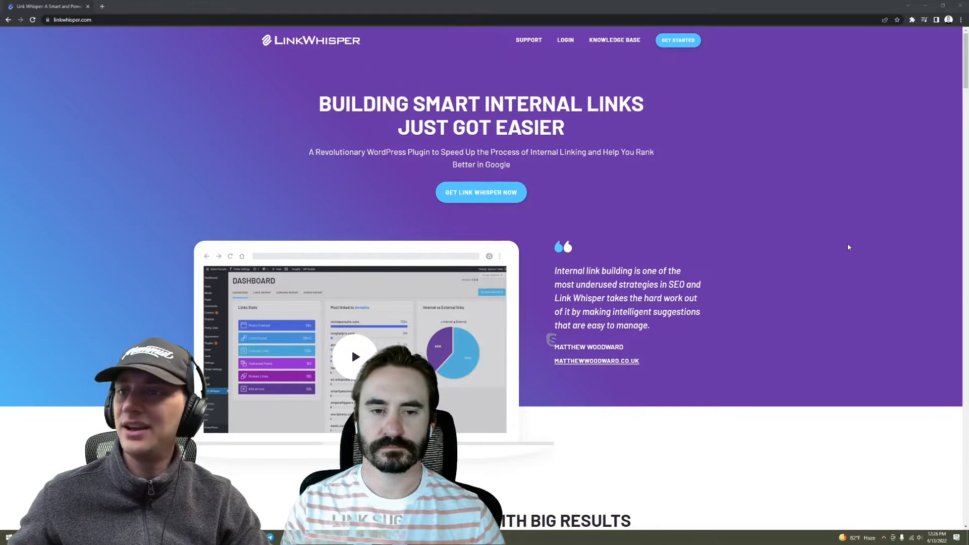
pyautogui.moveTo(818, 236)
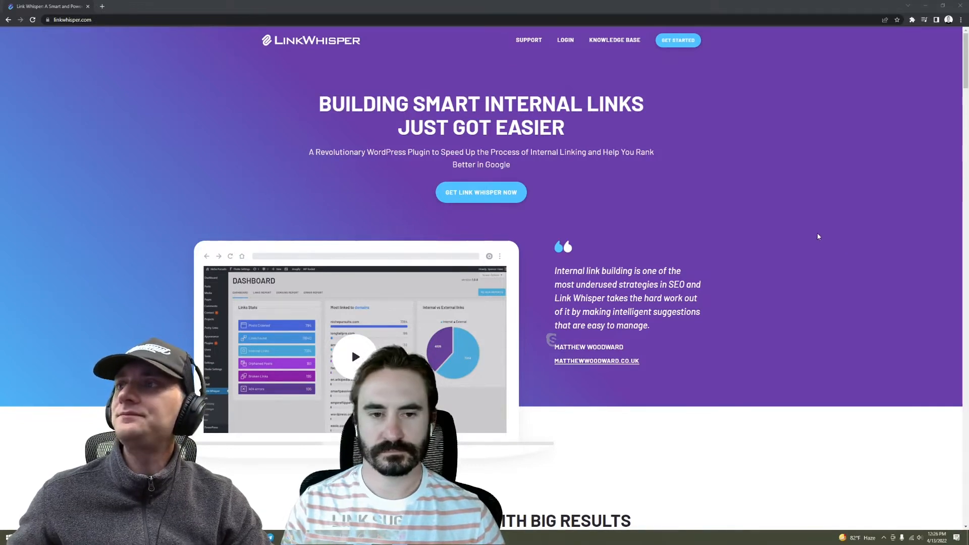
# Scroll through the homepage features from link suggestions to broken-link fixing, then back up.
pyautogui.scroll(-3)
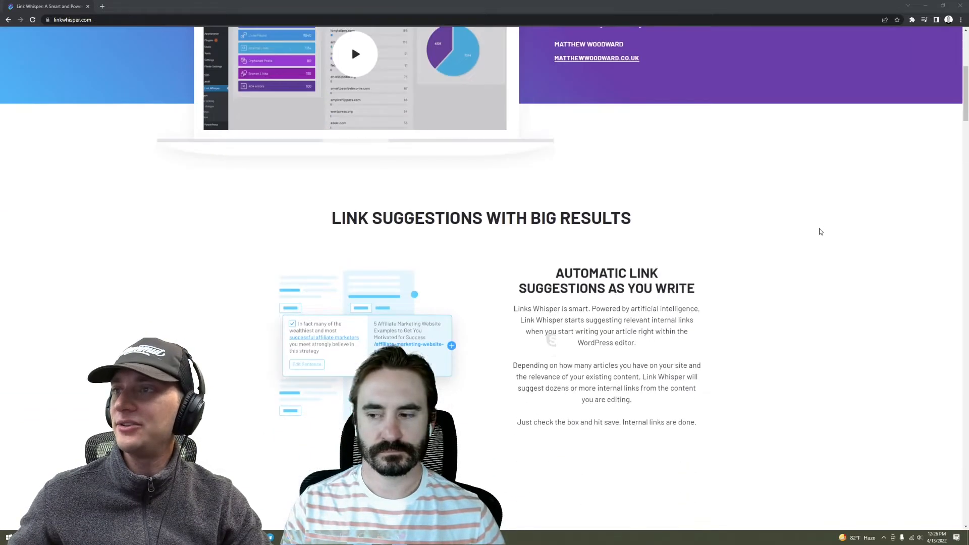
pyautogui.scroll(-3)
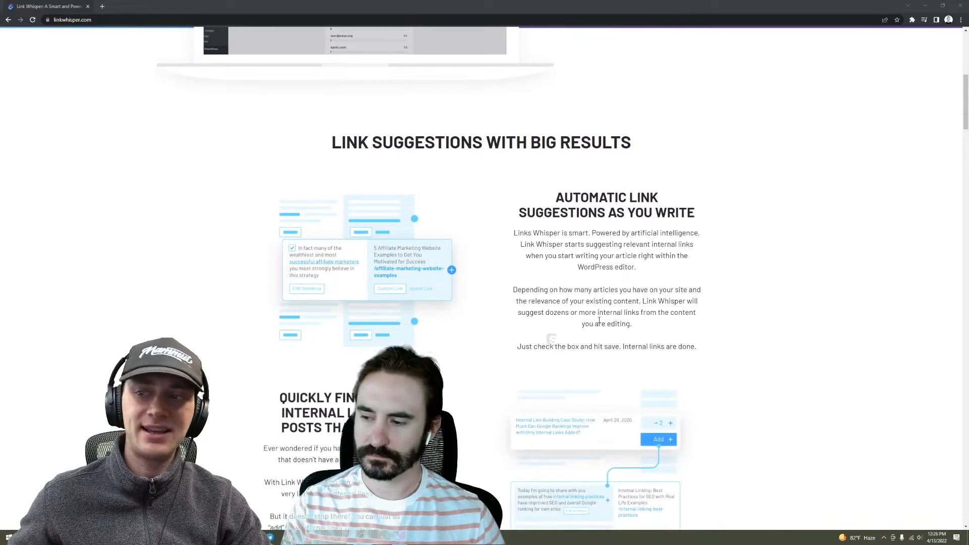
pyautogui.scroll(-3)
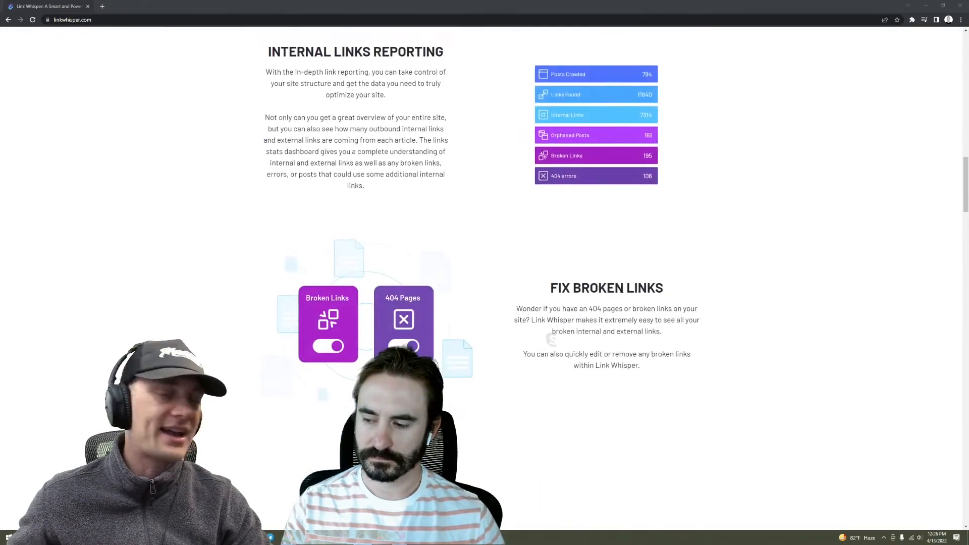
pyautogui.scroll(3)
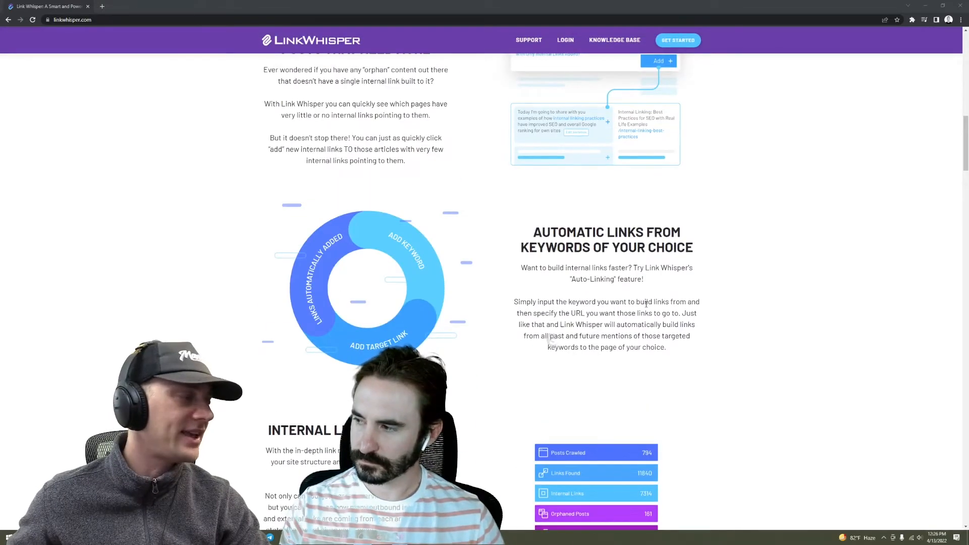
pyautogui.scroll(3)
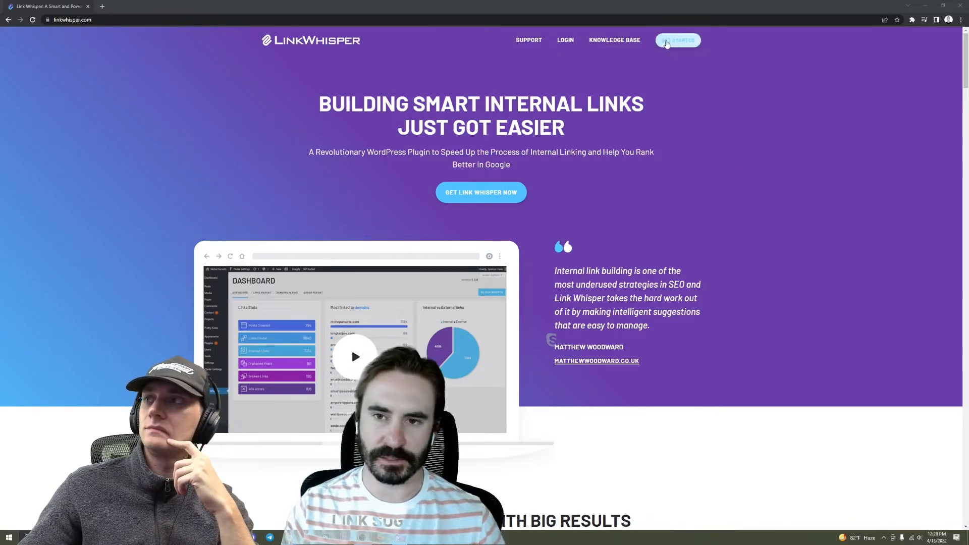
# Jump to the pricing section with Single Site $77, 3 Site $117 and 10 Site $167 plans.
pyautogui.click(677, 40)
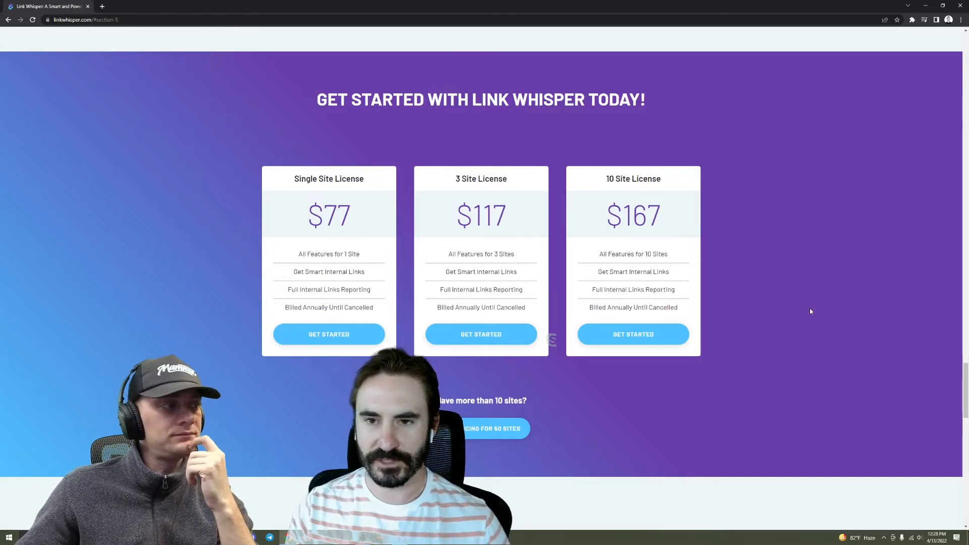
pyautogui.moveTo(802, 307)
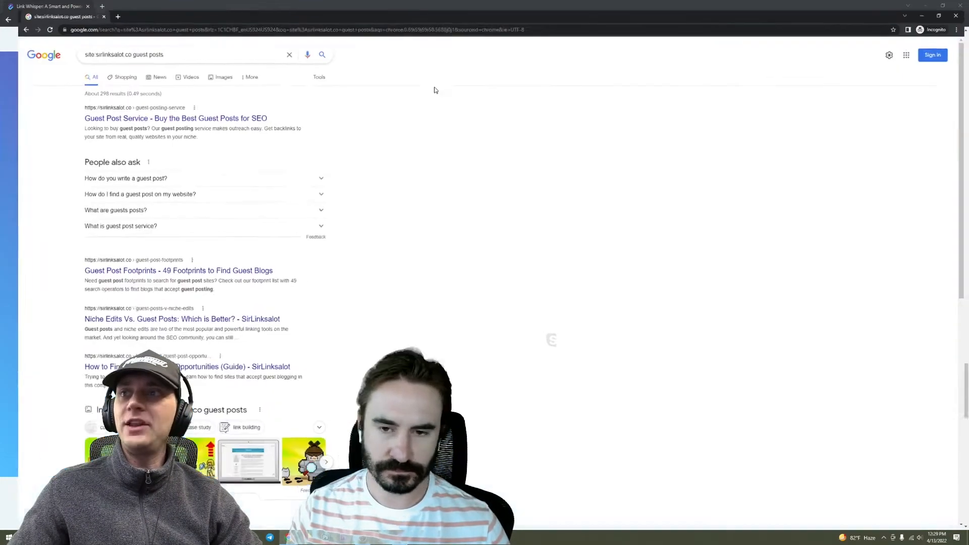
# Zoom in on the Google results for site:sirlinksalot.co guest posts.
pyautogui.press('ctrl+plus')
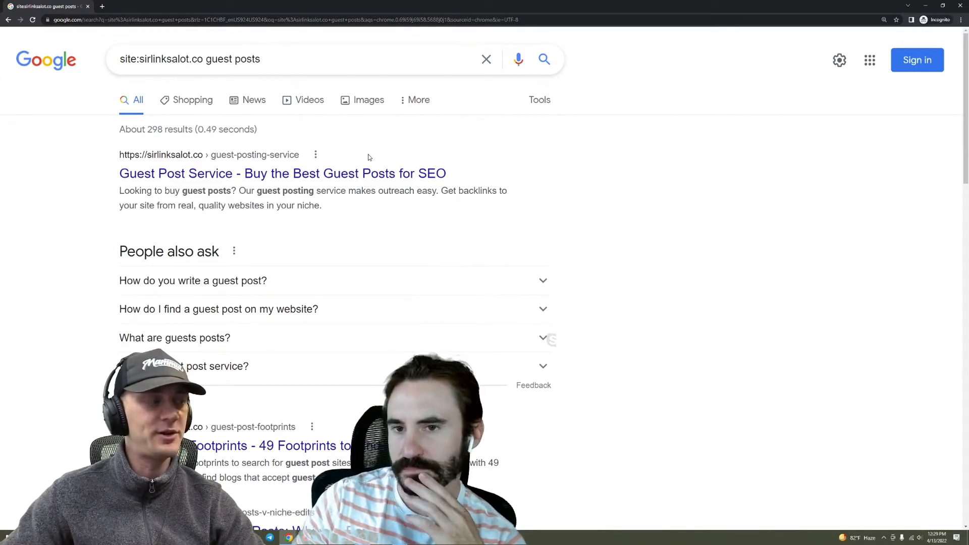
pyautogui.moveTo(397, 118)
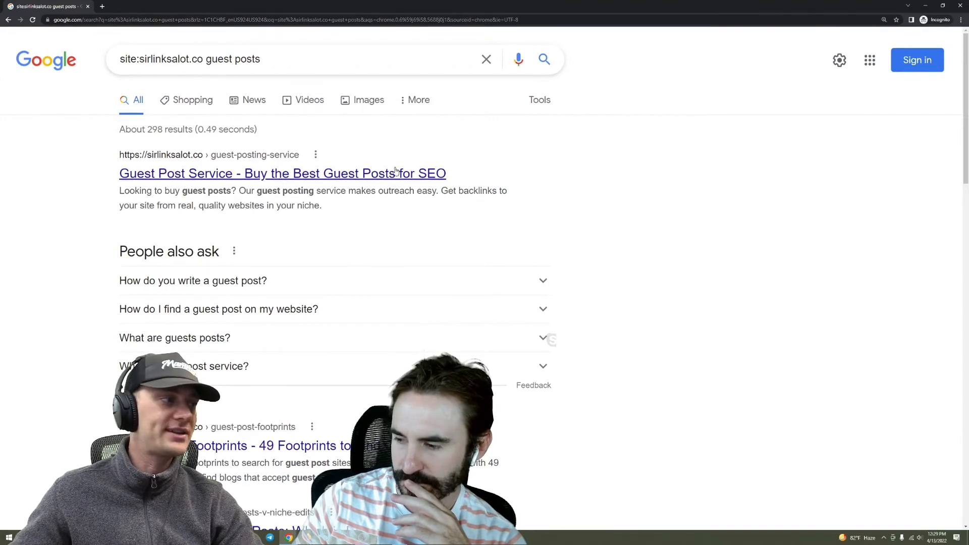
# Browse further down the sirlinksalot.co guest post results to Guest Blogging Best Practices.
pyautogui.scroll(-3)
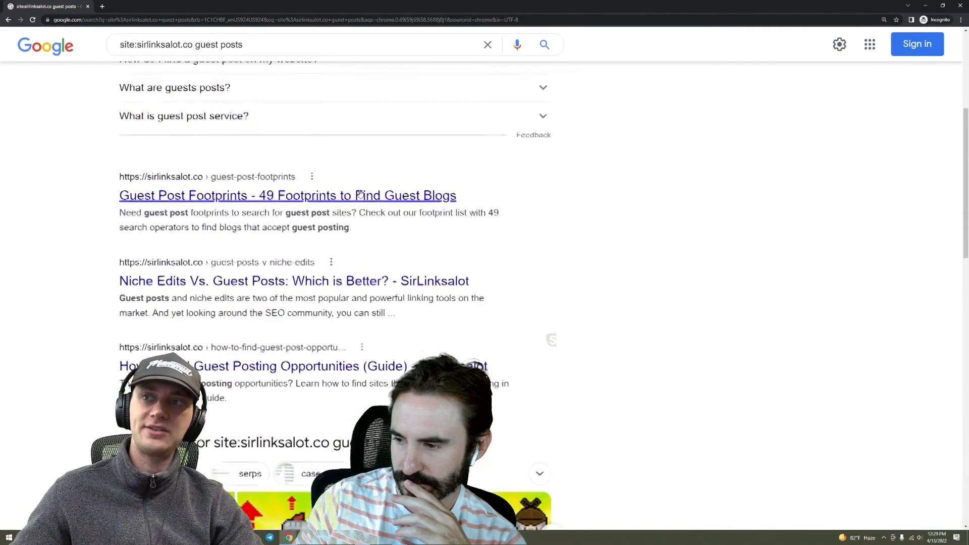
pyautogui.scroll(-3)
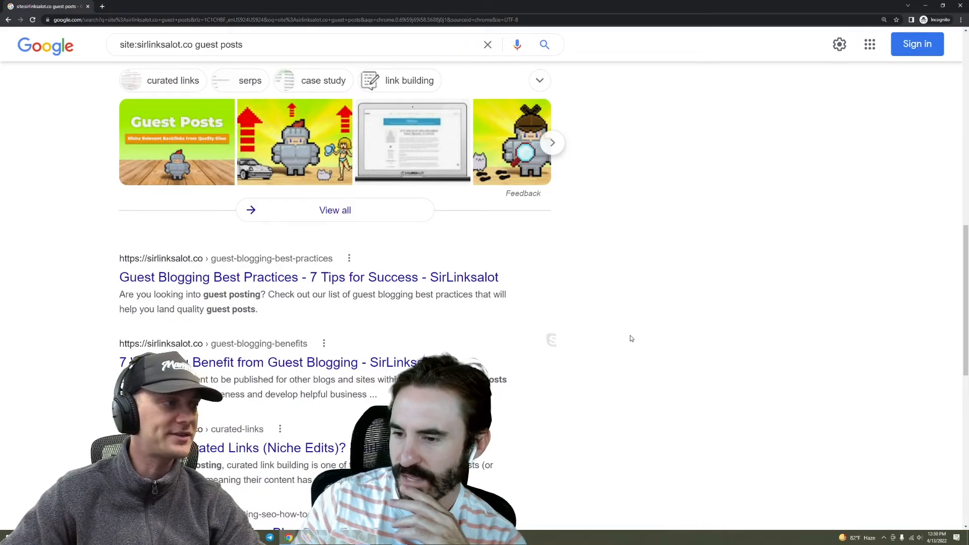
pyautogui.scroll(-3)
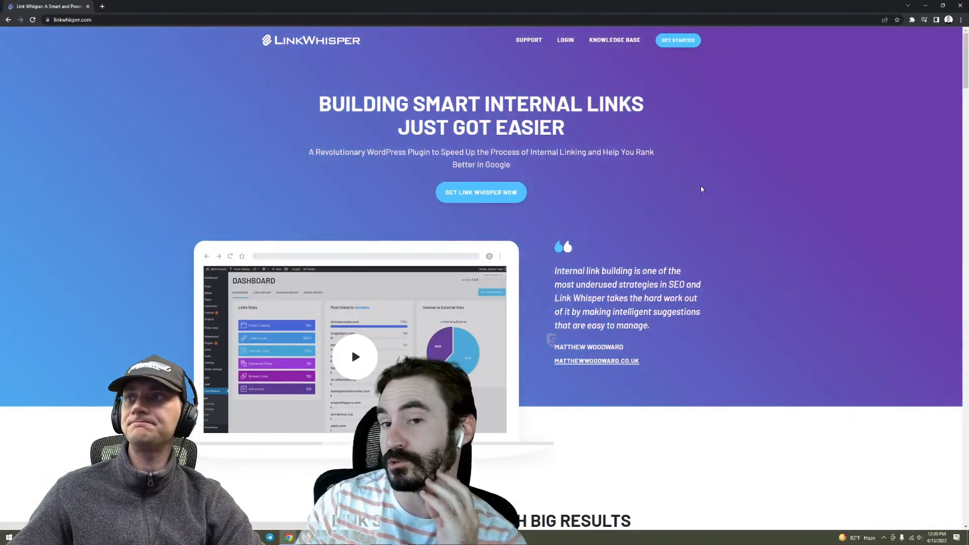
pyautogui.scroll(-3)
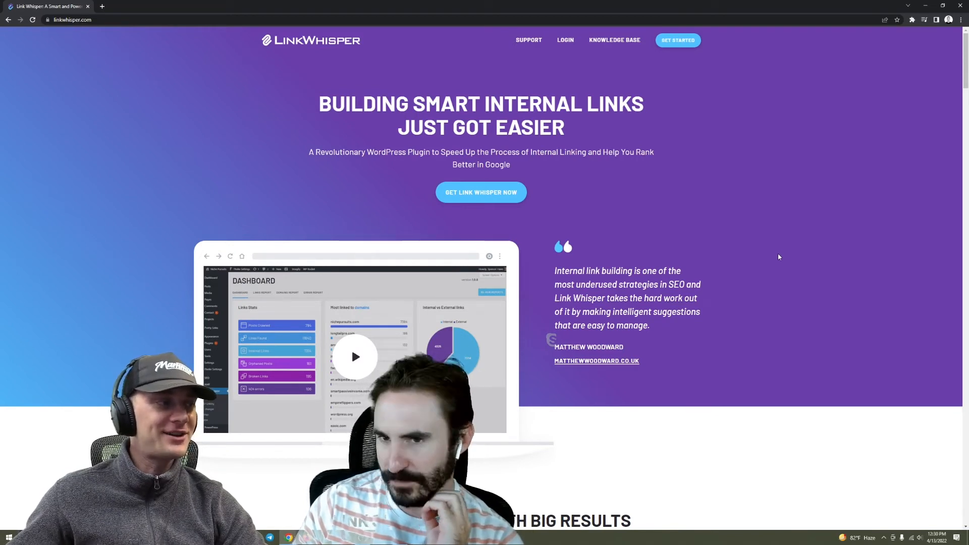
pyautogui.moveTo(779, 251)
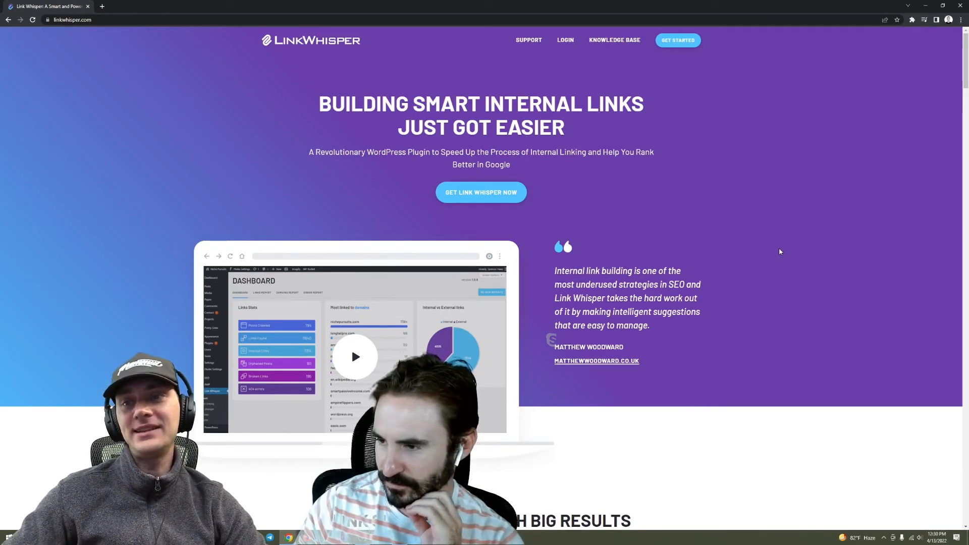
pyautogui.scroll(-3)
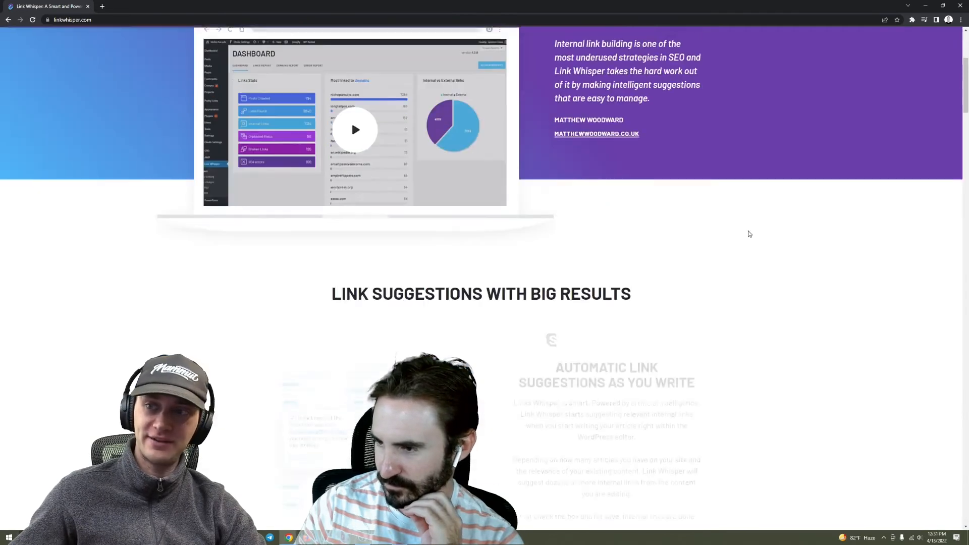
pyautogui.scroll(-3)
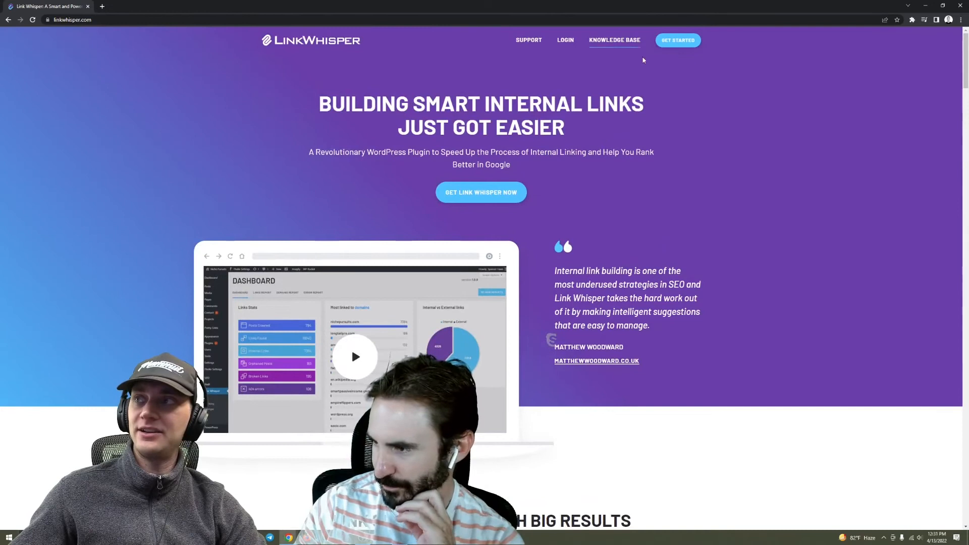
# Return to the pricing plans showing the $77, $117 and $167 license tiers.
pyautogui.click(677, 40)
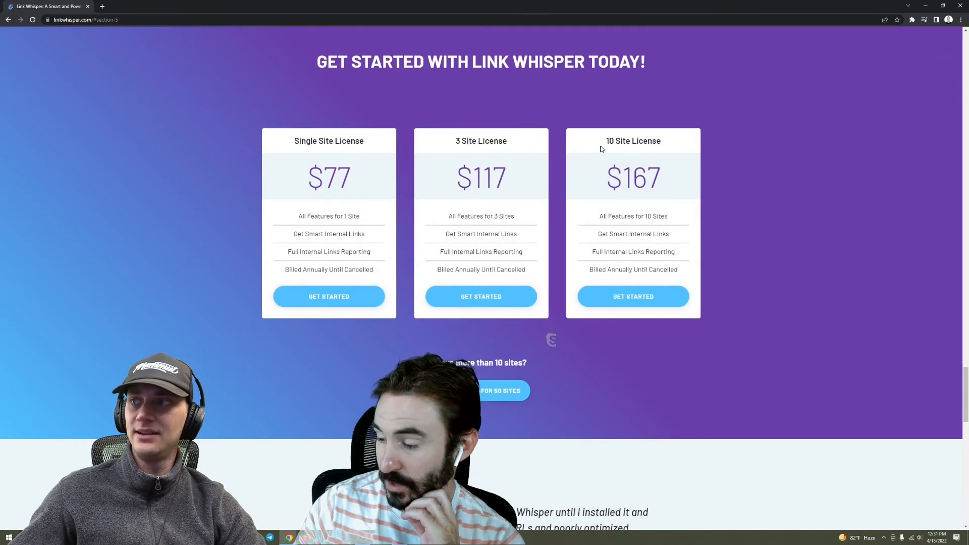
pyautogui.moveTo(481, 141); pyautogui.dragTo(481, 177)
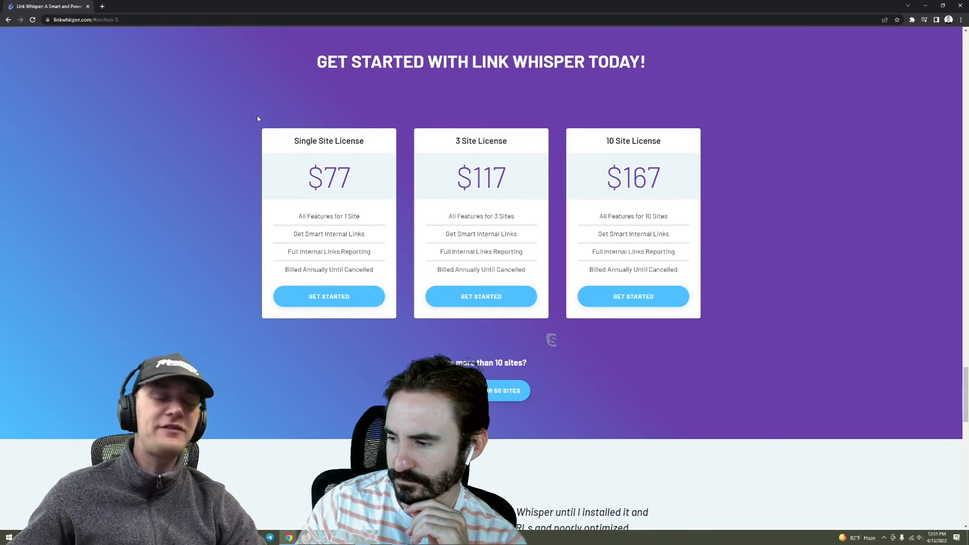
pyautogui.moveTo(721, 218)
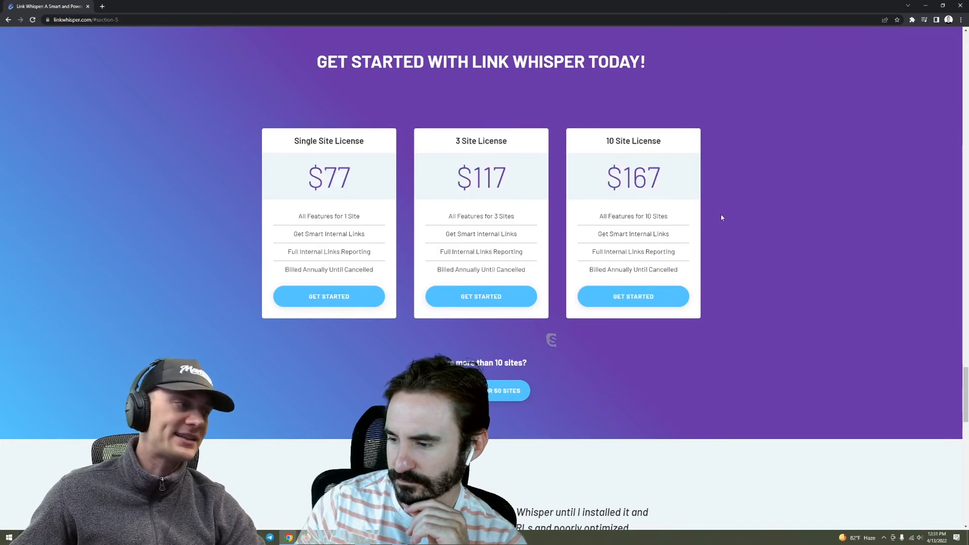